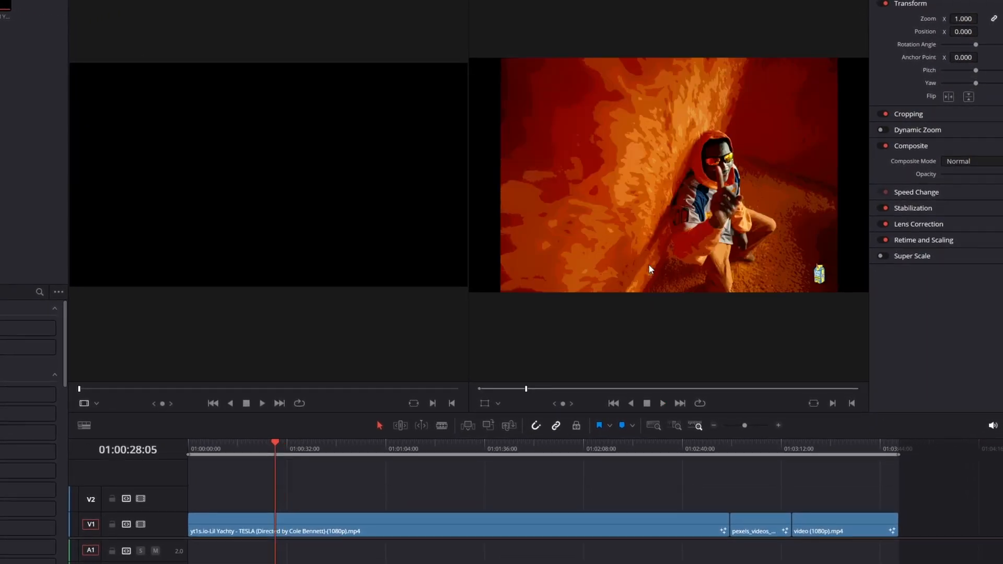
# Set the Playback menu's Render Cache option to Smart
pyautogui.click(239, 5)
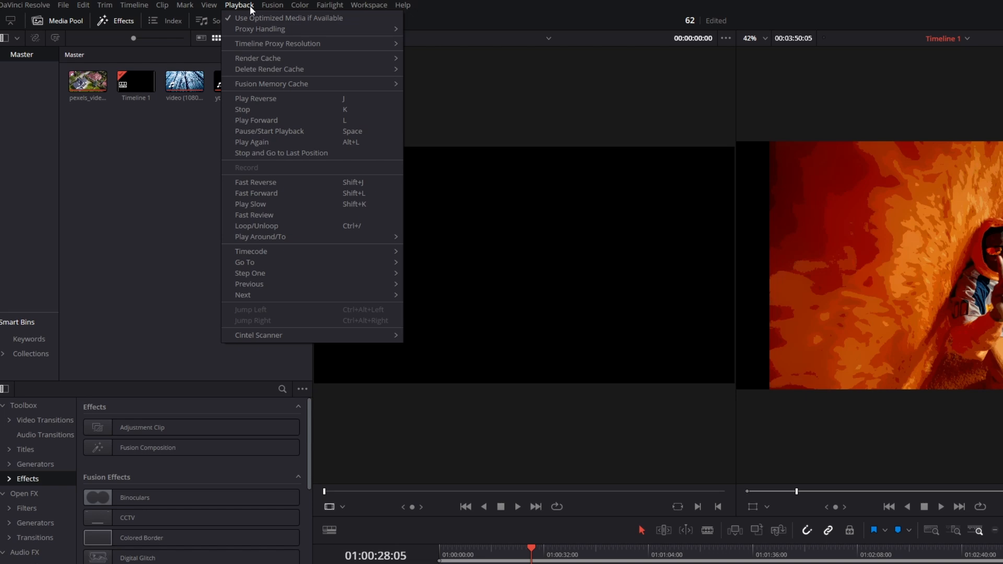
pyautogui.click(258, 58)
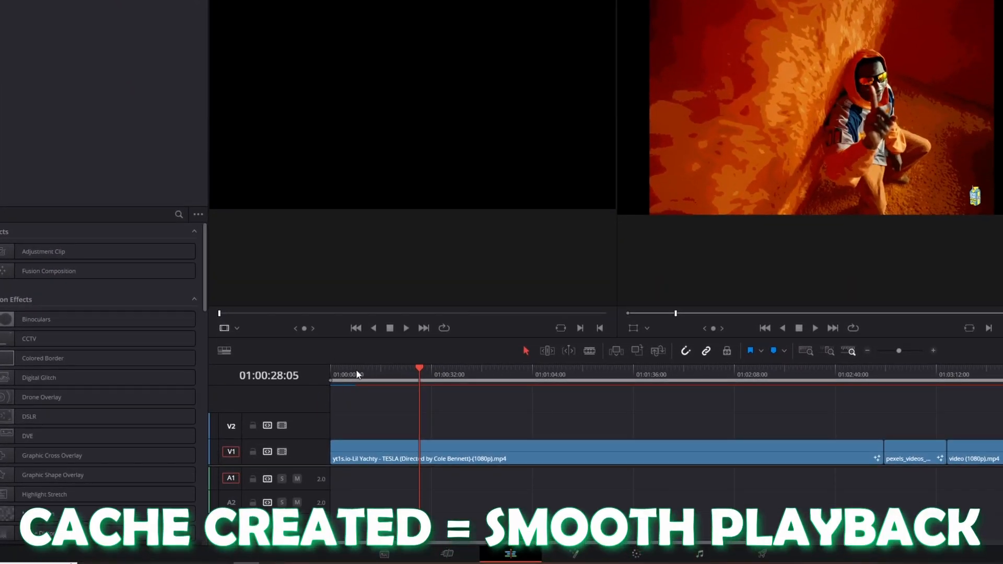
# Reopen the Playback menu to reach the Timeline Proxy Resolution setting
pyautogui.click(259, 9)
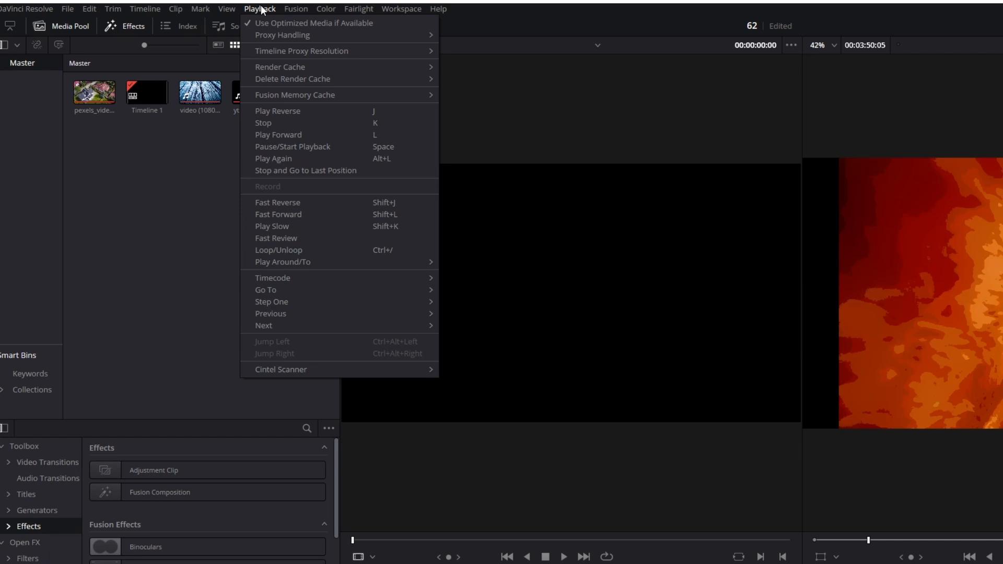
pyautogui.moveTo(279, 66)
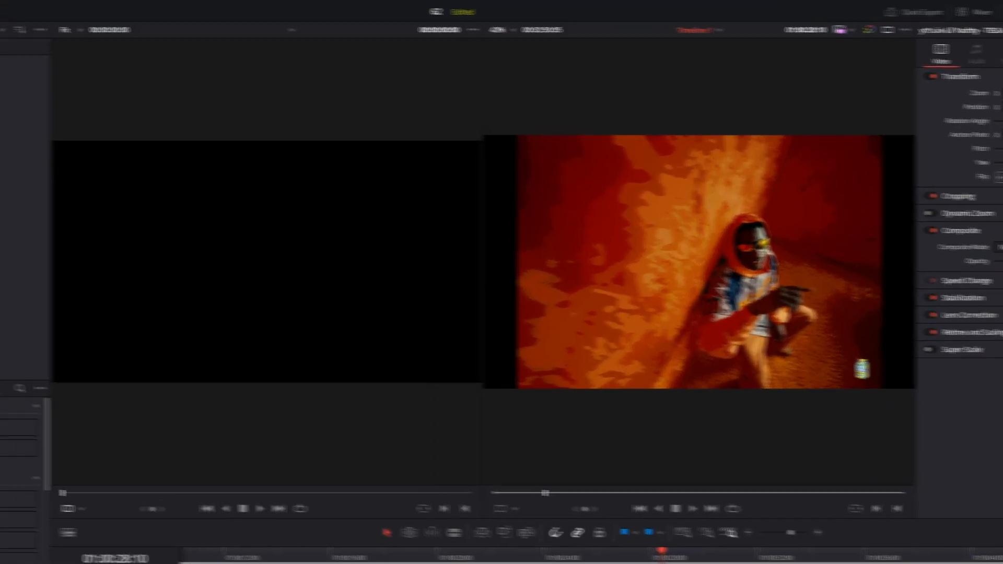
pyautogui.click(241, 6)
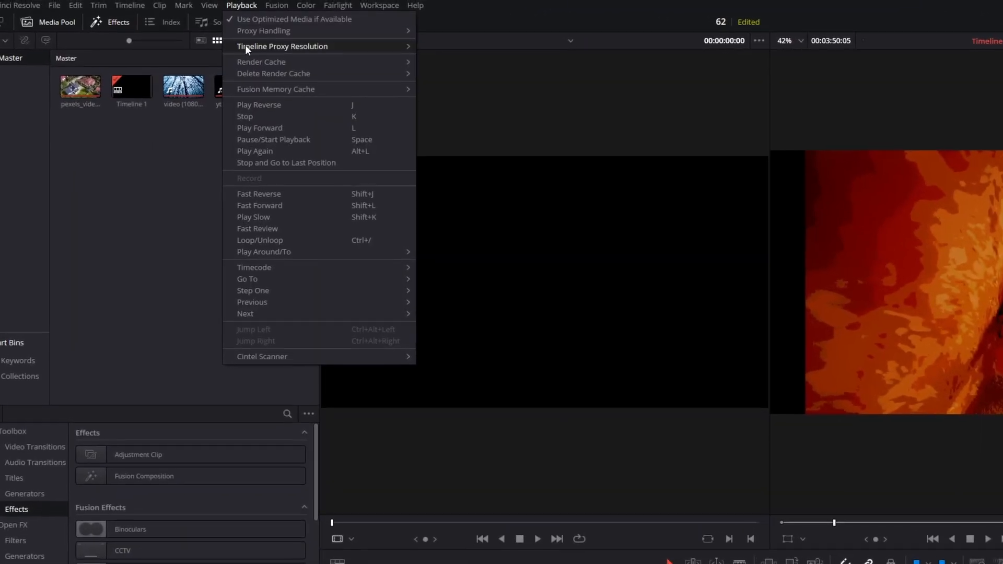